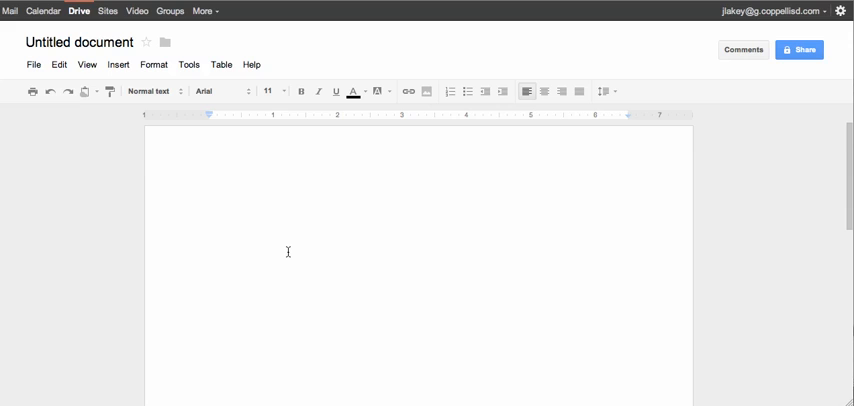
Rename the untitled document to 'Abraham Lincoln'.
left_click(195, 167)
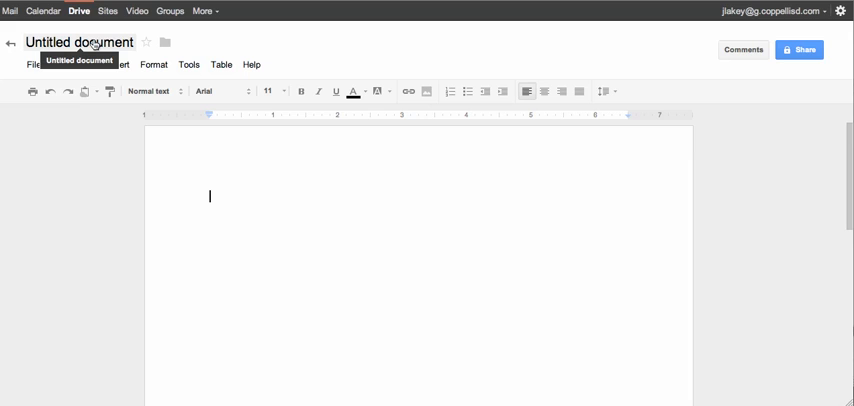
left_click(78, 42)
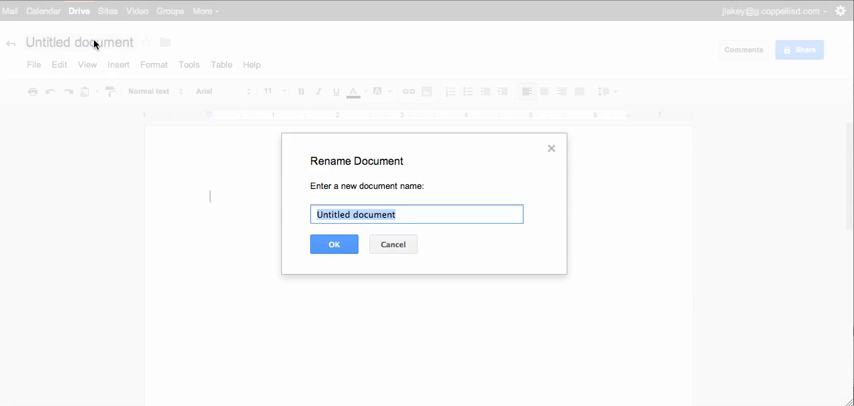
type("Abraham Lin")
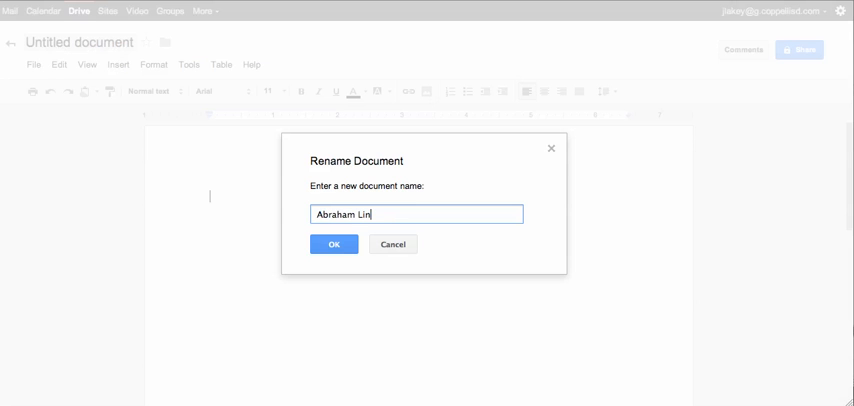
type("coln")
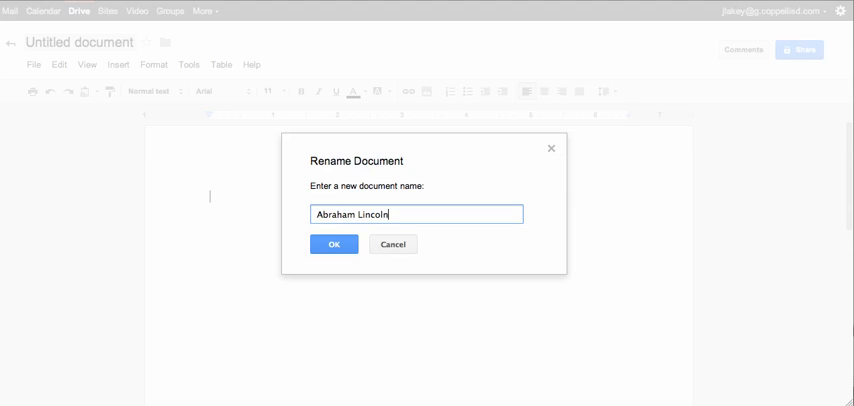
left_click(333, 244)
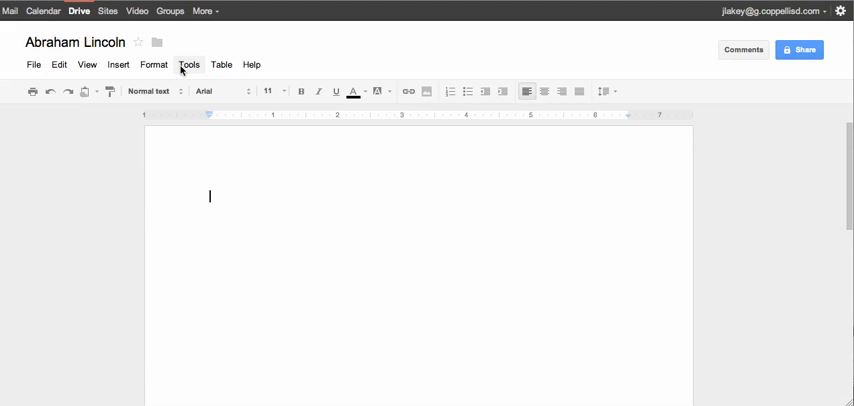
Open the Research tool and expand its settings to show the image usage-rights filter.
left_click(189, 64)
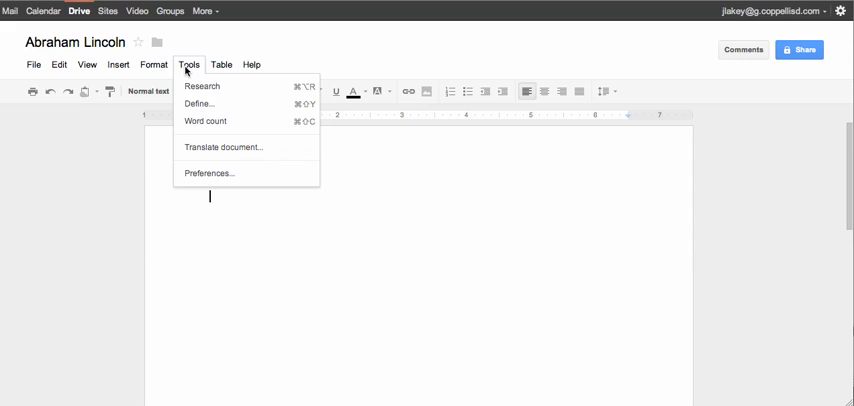
left_click(200, 86)
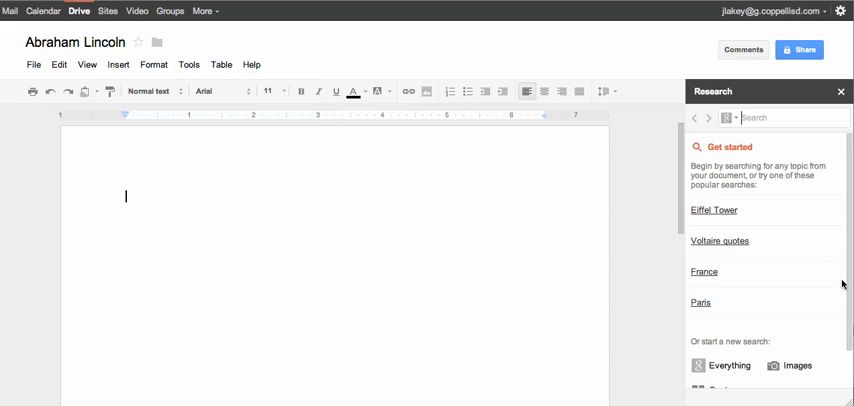
mouse_move(770, 155)
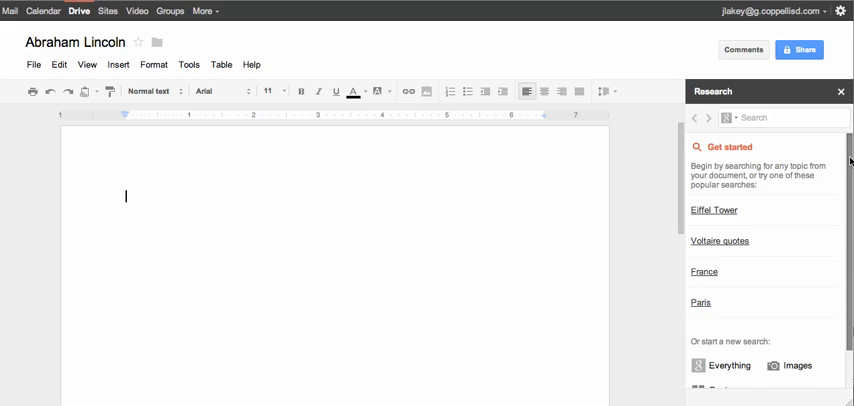
scroll("down", 3)
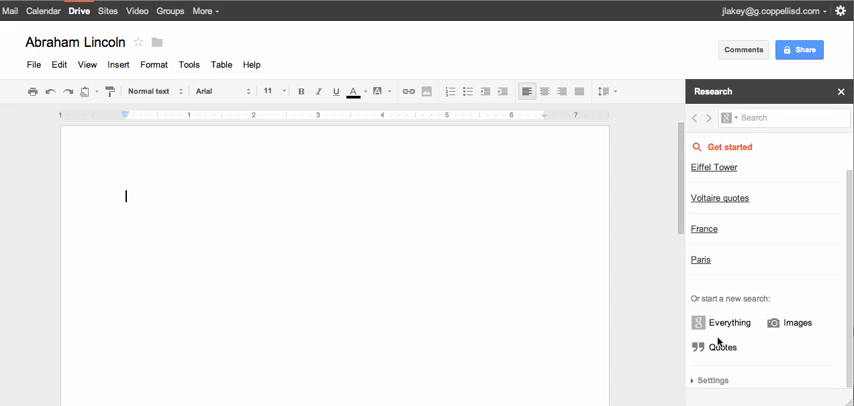
mouse_move(691, 381)
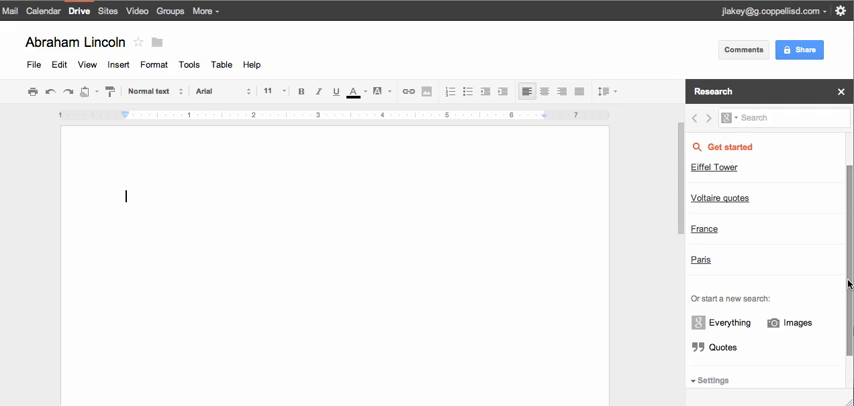
left_click(711, 366)
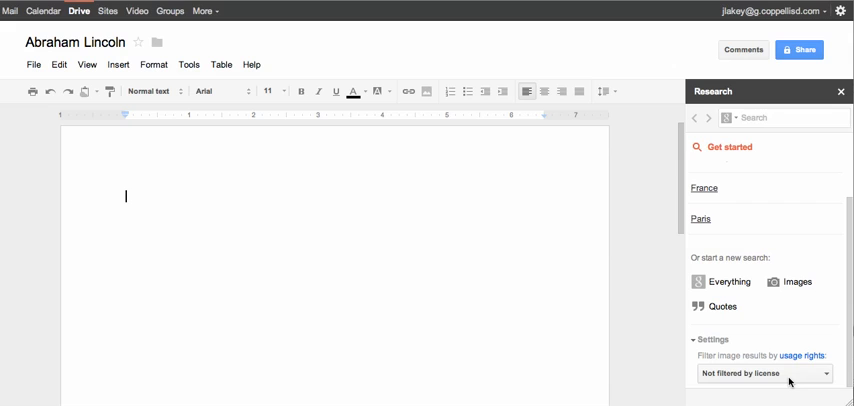
Open the usage-rights filter to list license options like 'Free to use, share or modify, even commercially'.
left_click(765, 373)
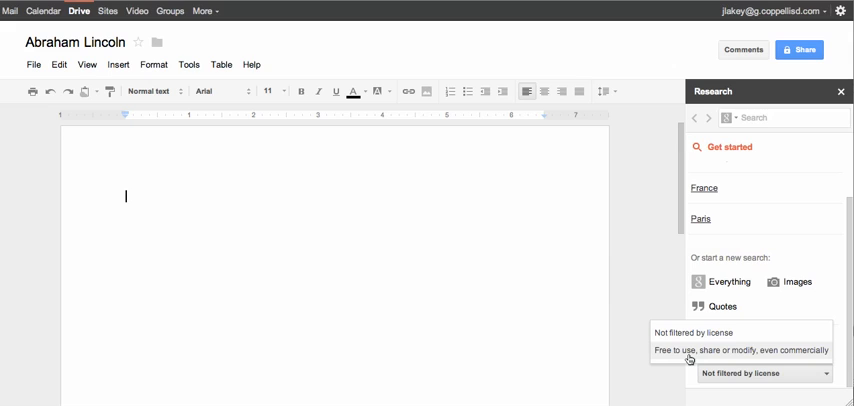
mouse_move(765, 360)
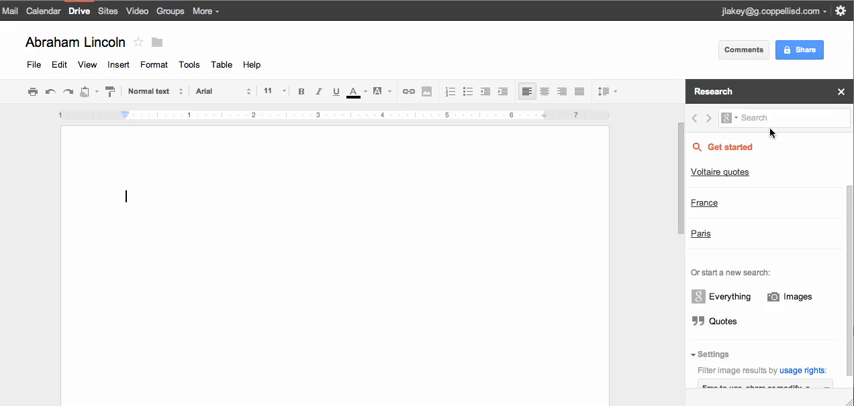
Search Research for 'abraham lincoln' and list the available result types.
type("abraham lincoln")
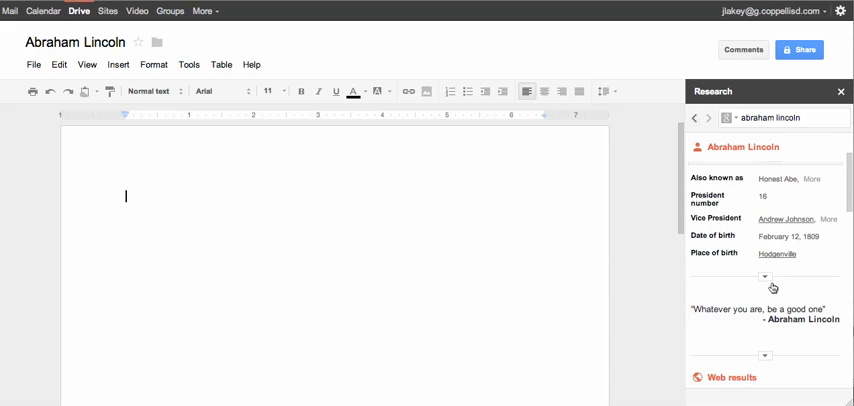
scroll("down", 3)
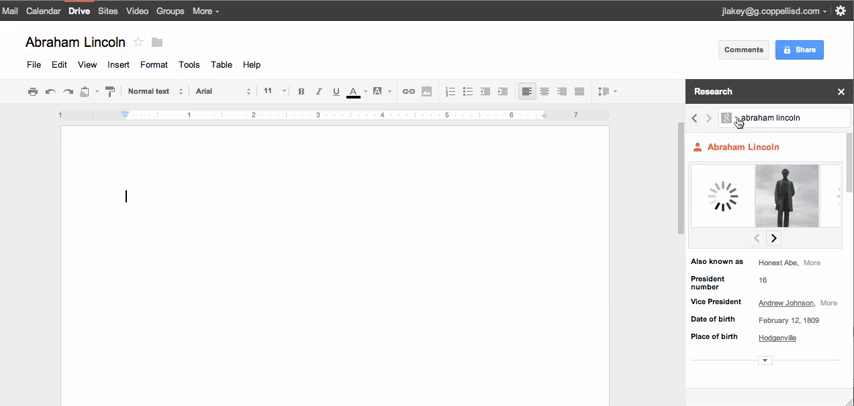
left_click(717, 118)
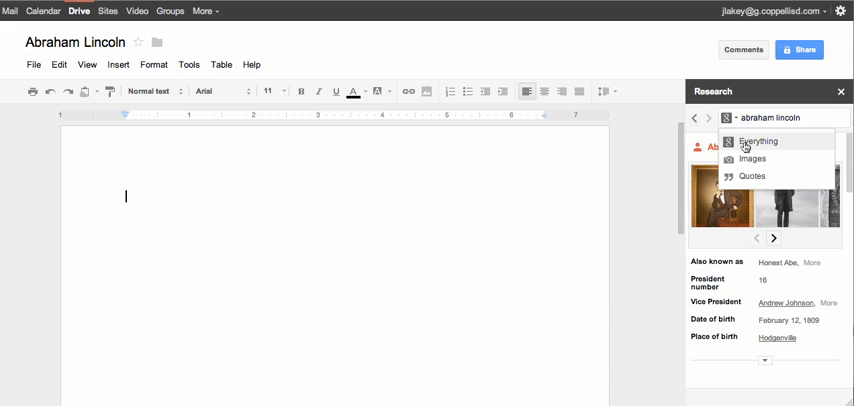
Insert a Lincoln portrait from image results, then switch Research to Quotes.
left_click(751, 159)
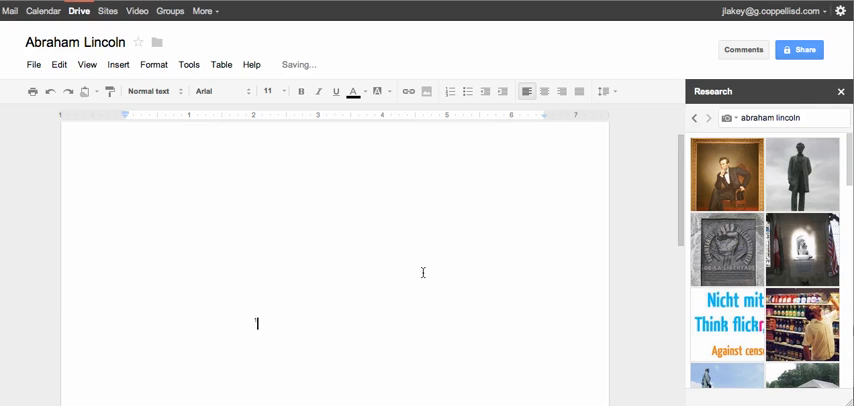
mouse_move(243, 236)
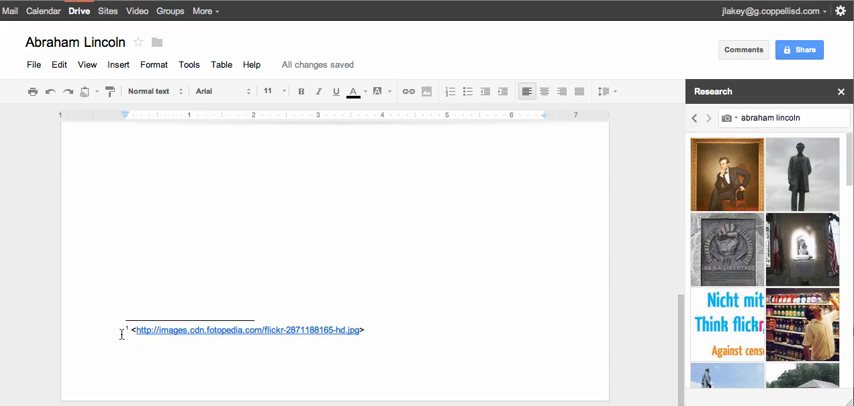
mouse_move(268, 347)
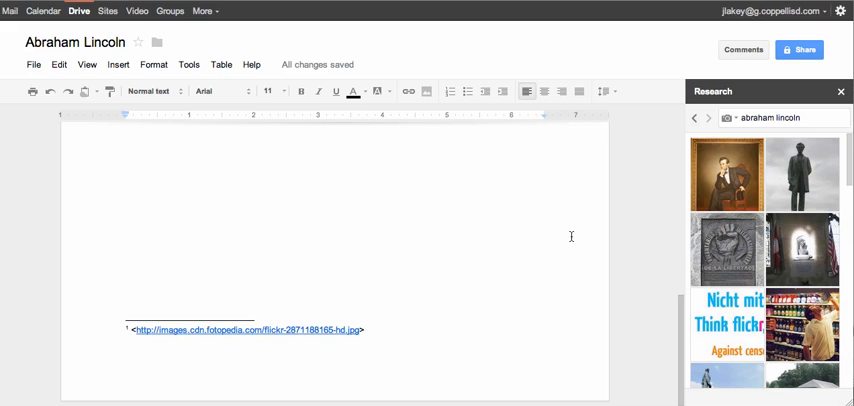
left_click(727, 118)
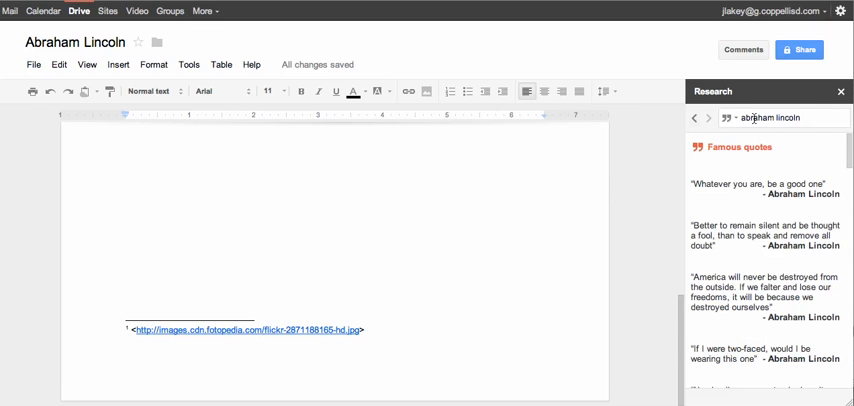
Insert the 'And in the end…' life-in-your-years quote with its citation.
scroll("down", 3)
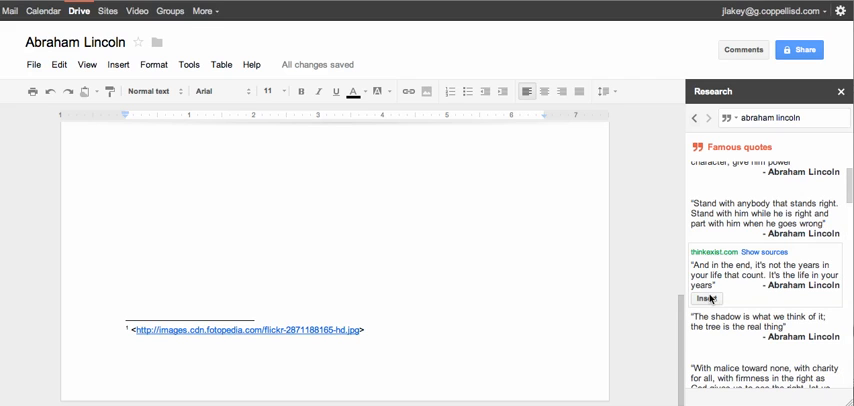
left_click(707, 299)
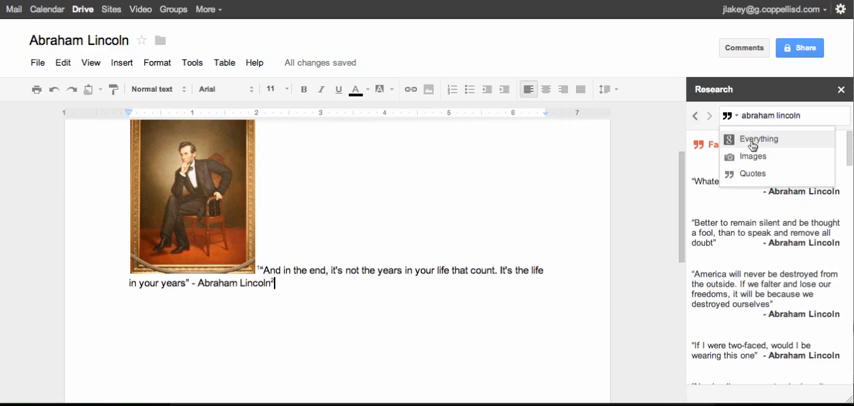
Switch Research to Everything and type 'This is my sentence about Lincoln.' below the quote.
left_click(759, 139)
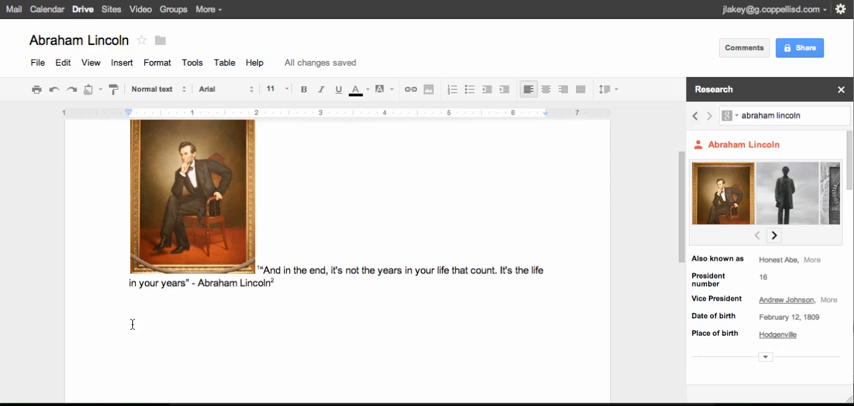
type("This")
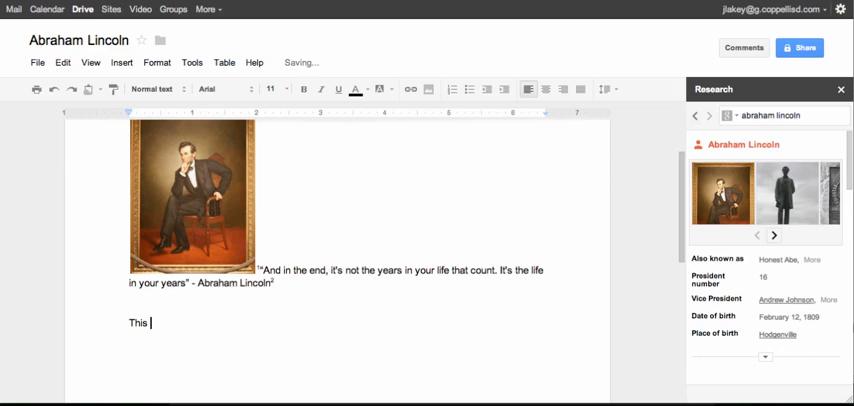
type("is my sentence abou")
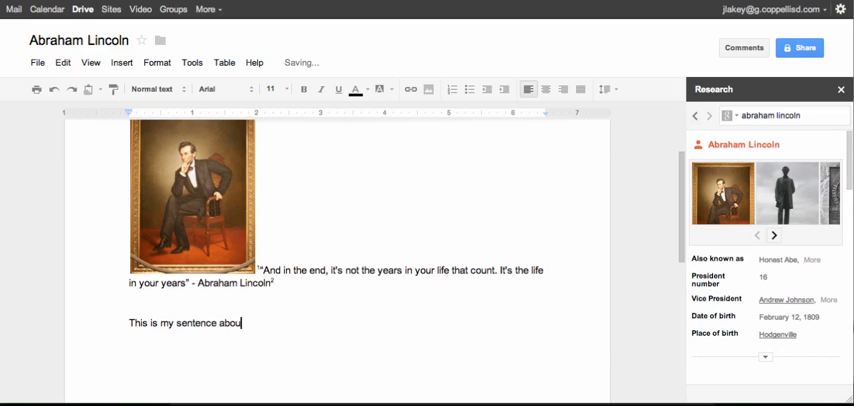
type("Lincol")
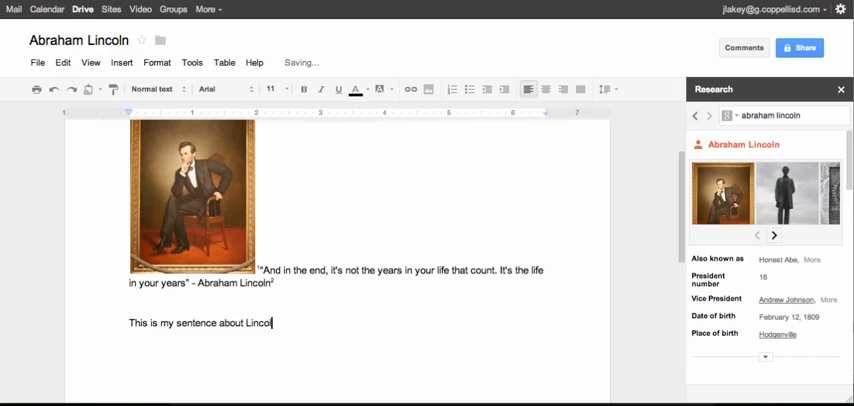
type("ln.")
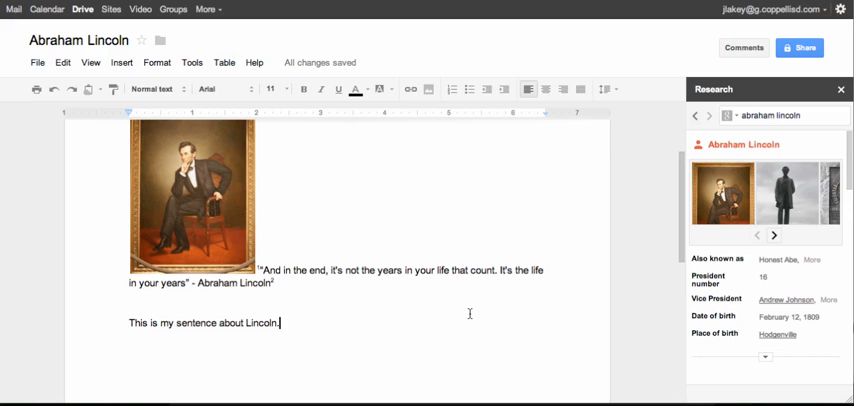
scroll("down", 3)
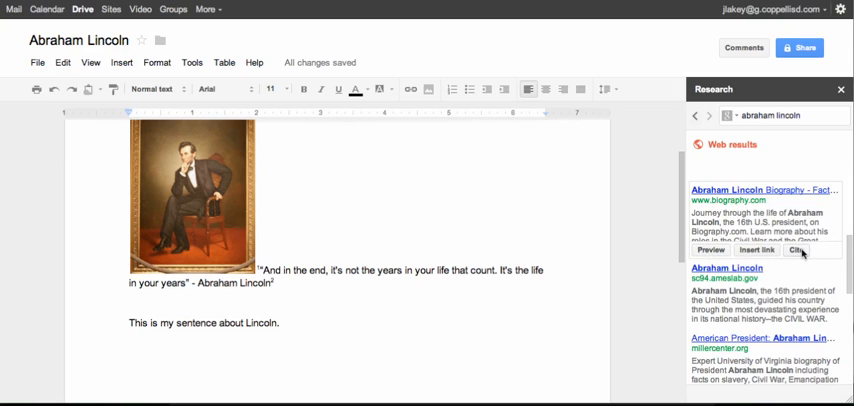
Cite the biography.com Abraham Lincoln Biography result as a footnote on the sentence.
left_click(711, 250)
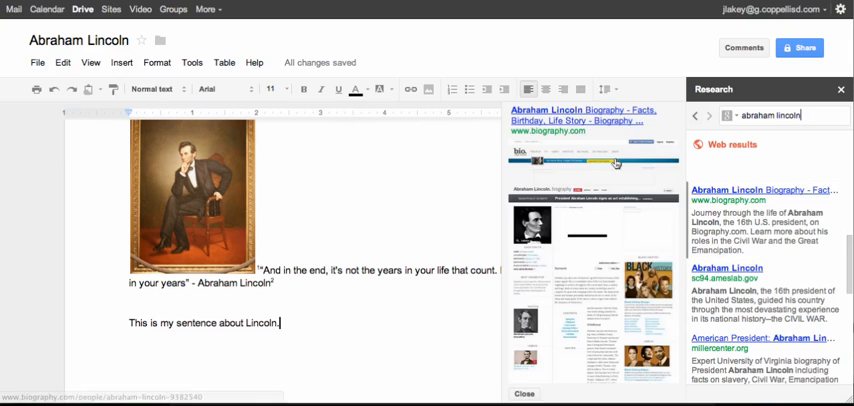
mouse_move(622, 273)
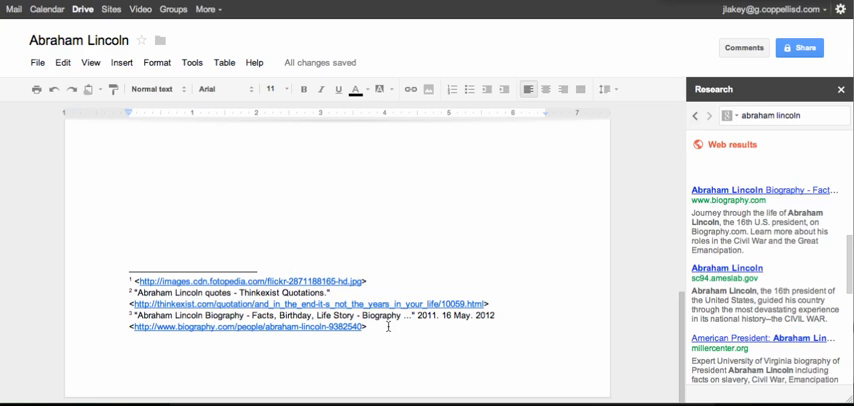
type("This is my sentence about Lincoln.³")
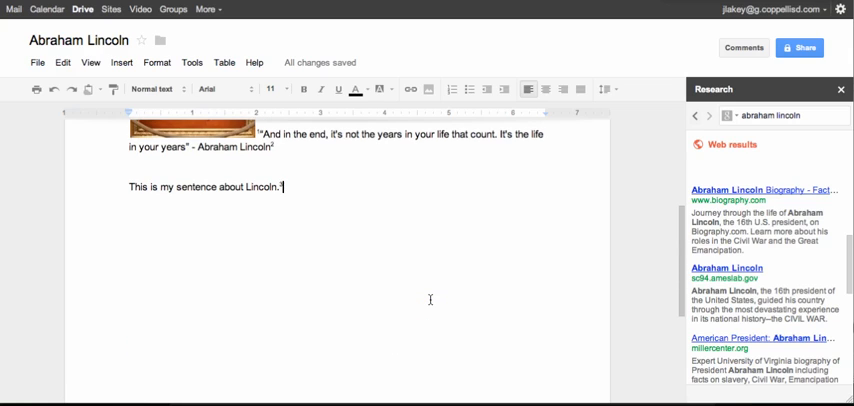